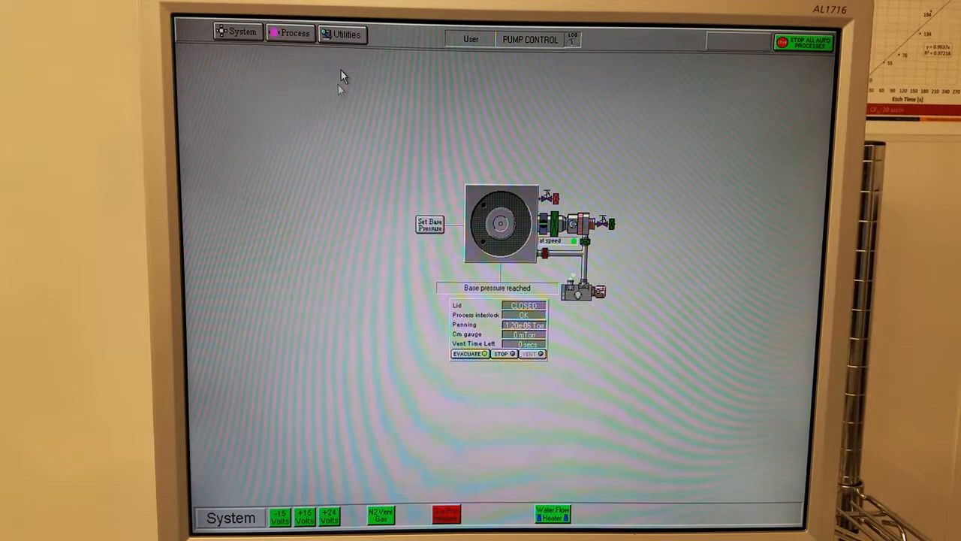
Step: Show the Log View listing past recipe runs and pump steps by date
click(295, 33)
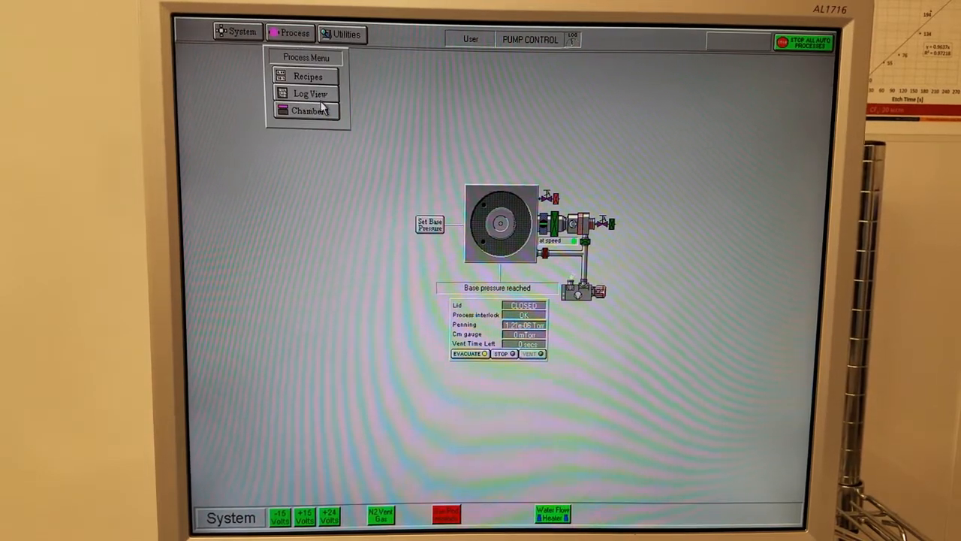
click(309, 93)
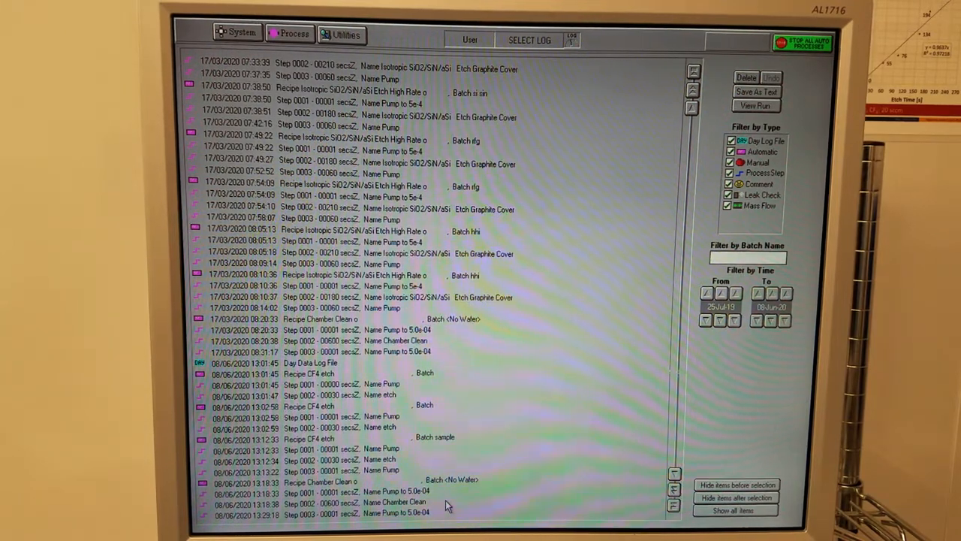
click(323, 502)
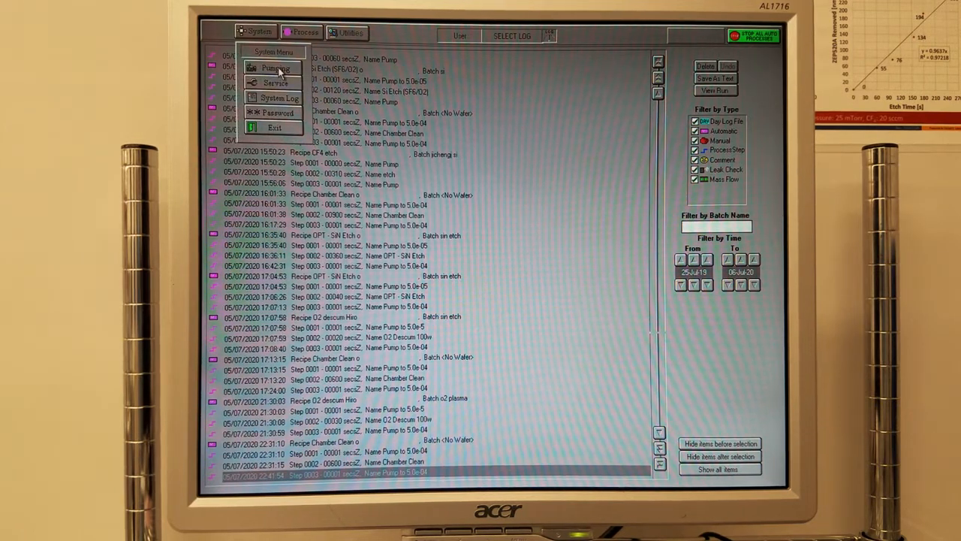
Step: Stop pumping, then evacuate the empty chamber to base pressure with no wafer loaded
click(277, 68)
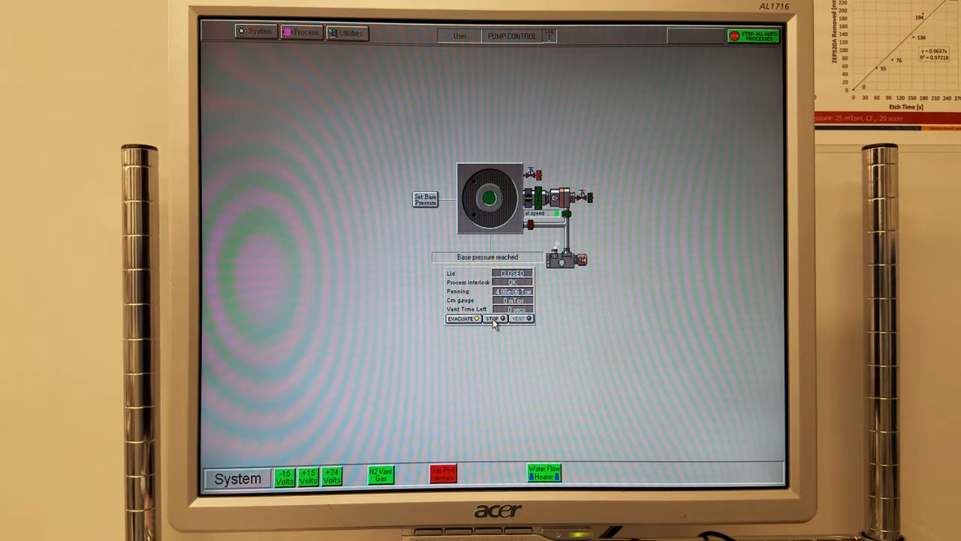
click(493, 318)
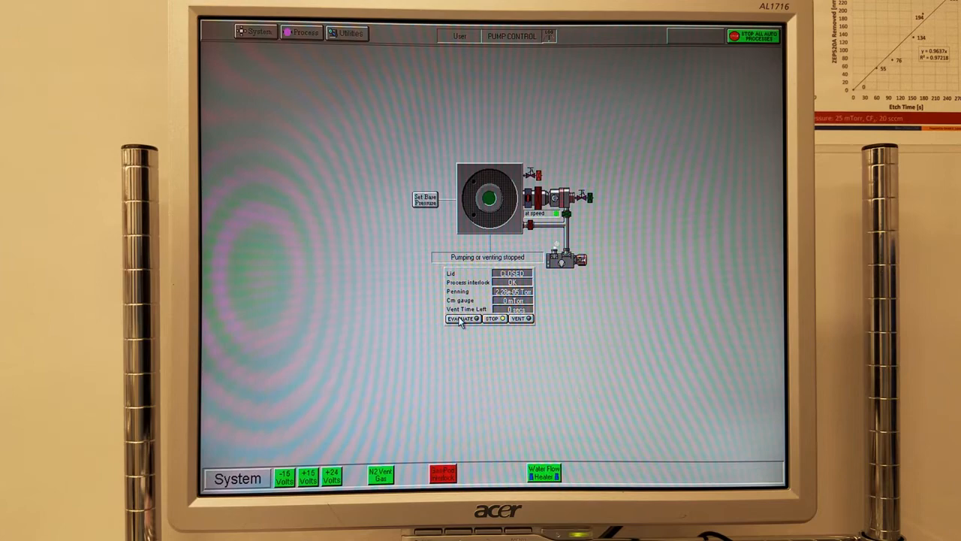
click(460, 318)
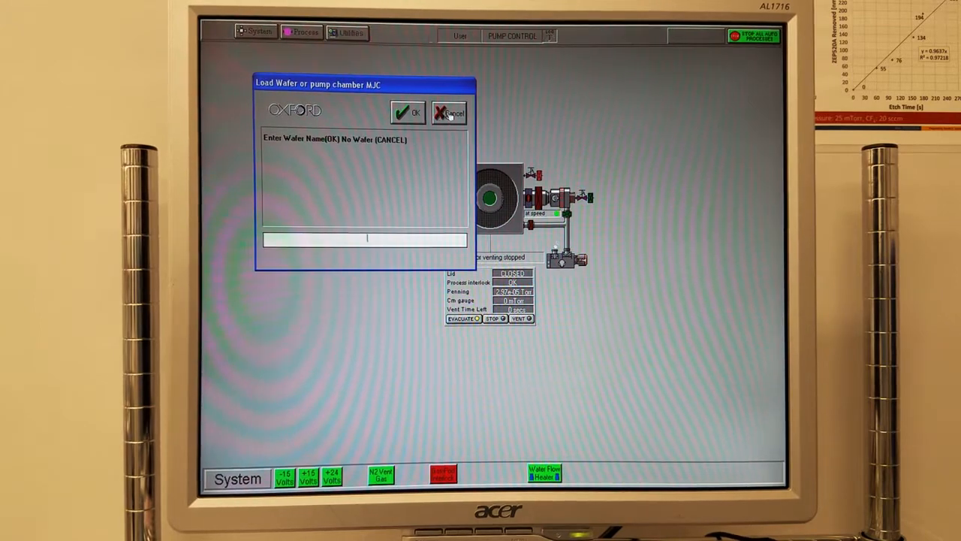
click(447, 112)
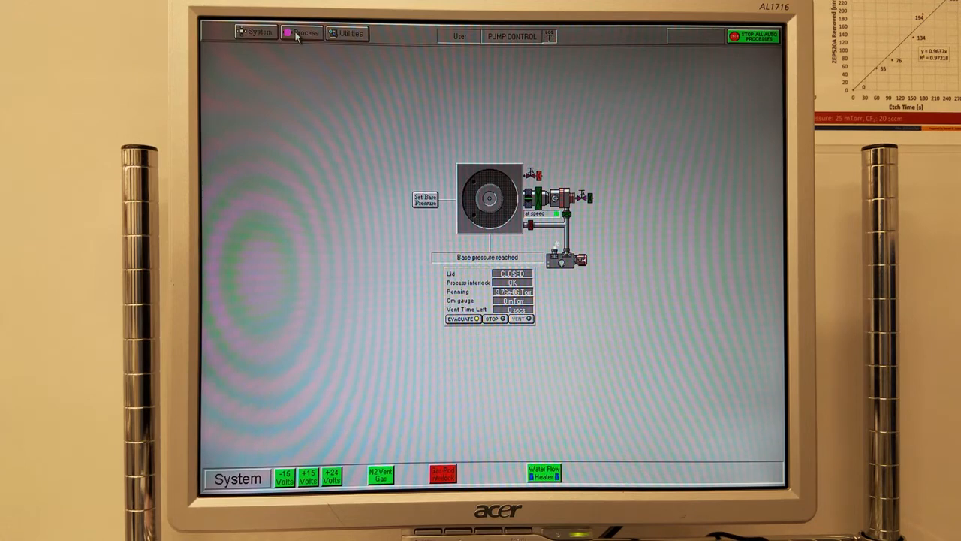
click(304, 33)
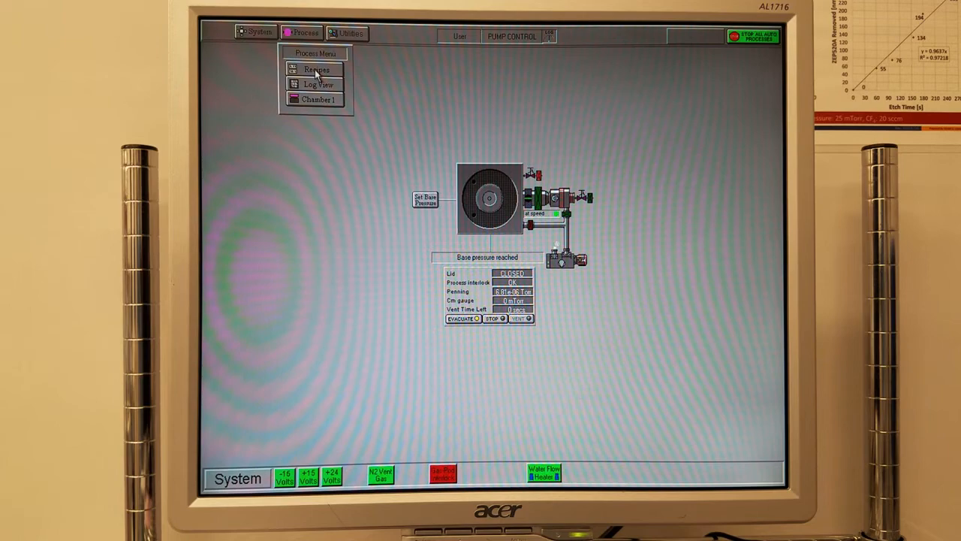
Step: Overwrite the current recipe by loading Chamber Clean o from the recipe list
click(315, 69)
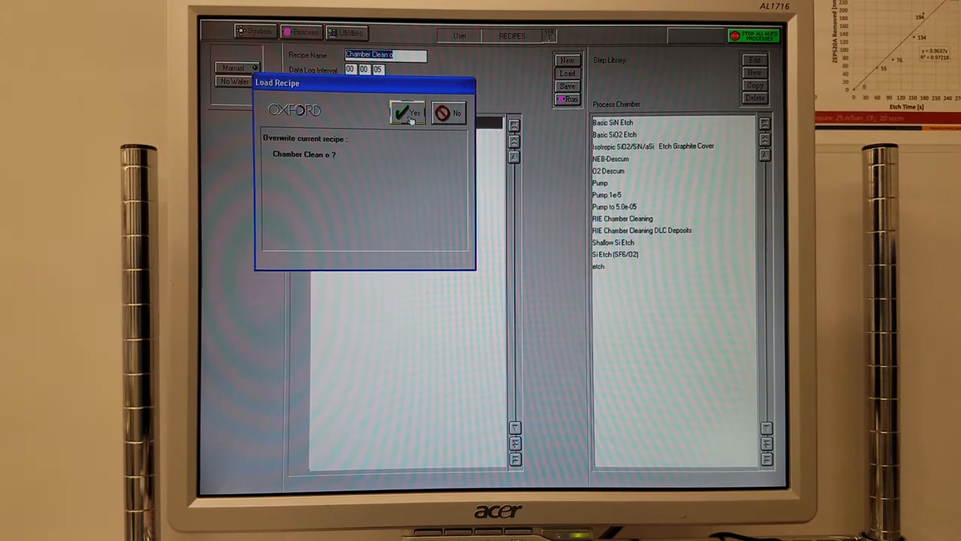
click(409, 112)
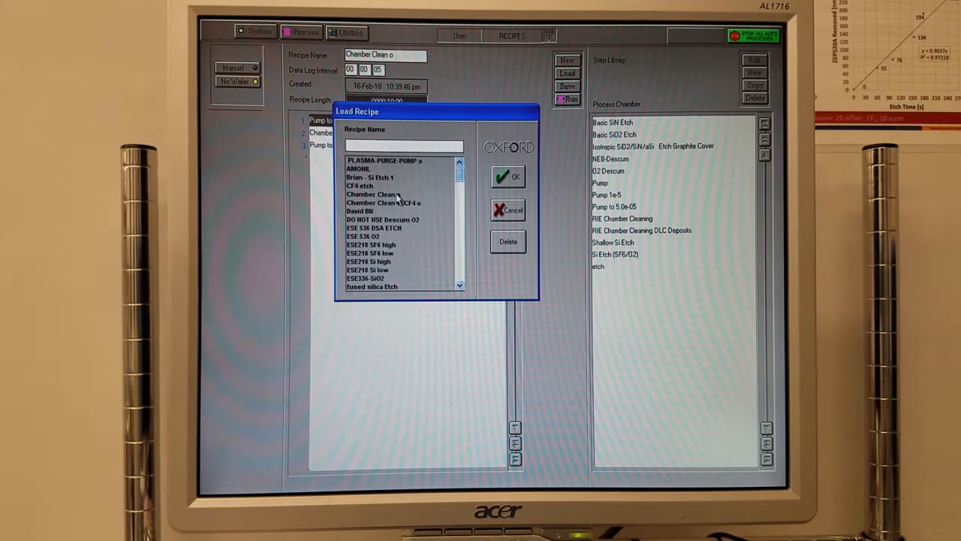
click(372, 194)
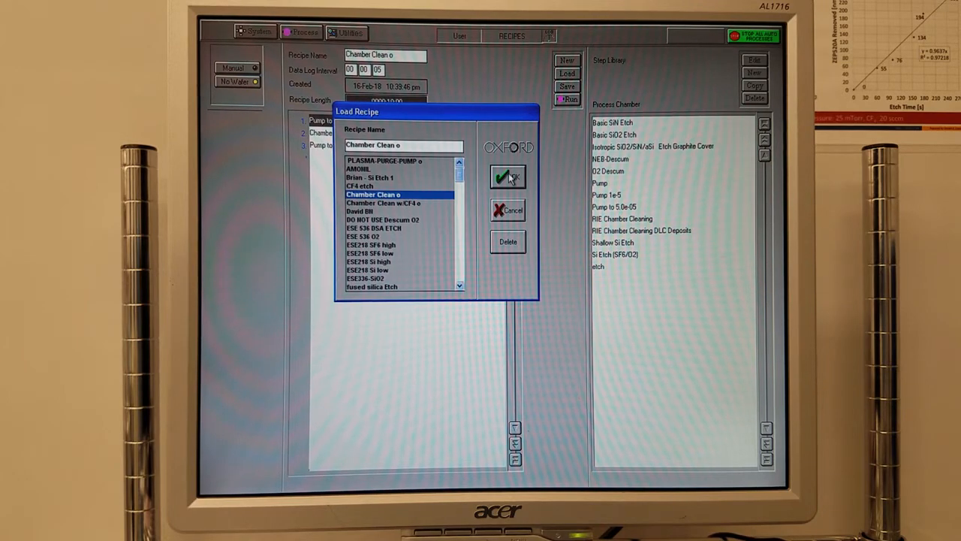
click(508, 177)
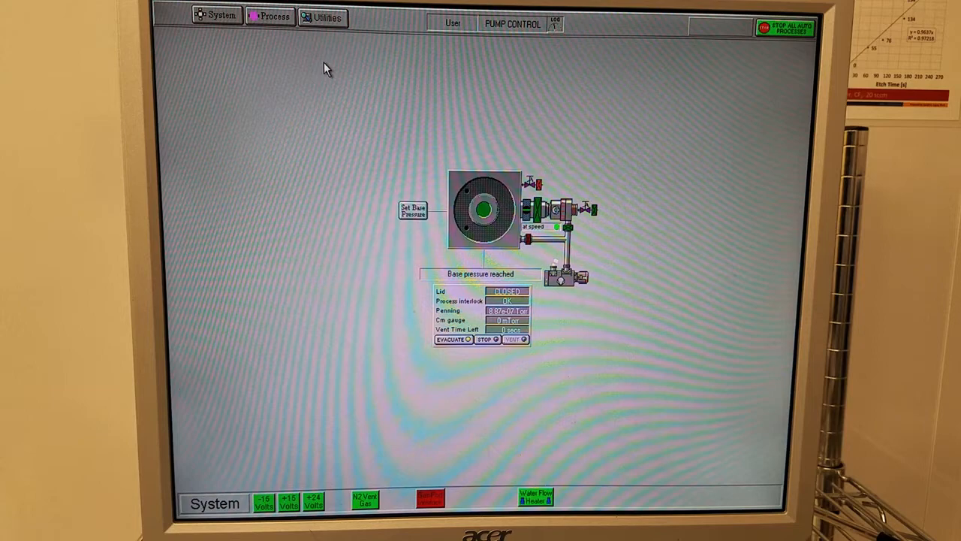
mouse_move(353, 138)
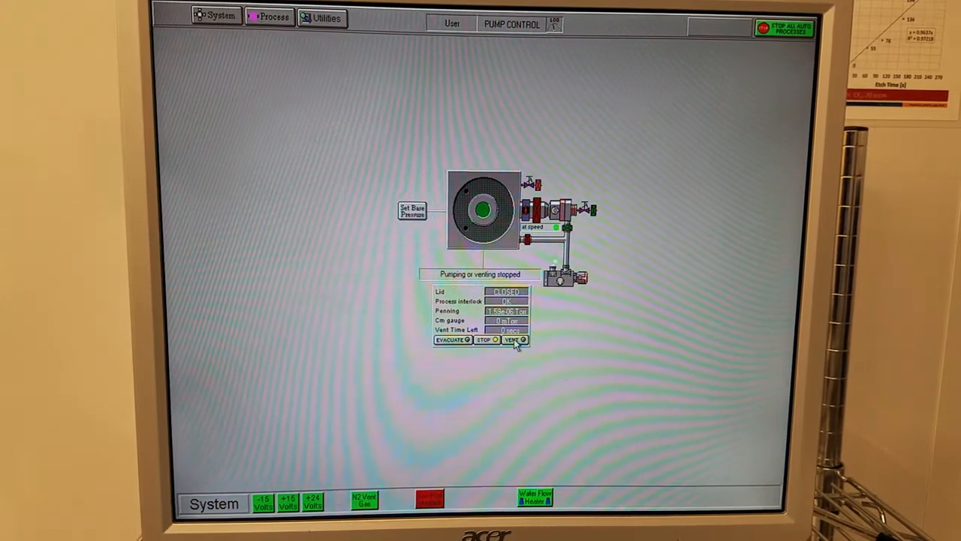
Step: Vent the chamber to atmosphere and wait for 'Venting finished'
click(513, 340)
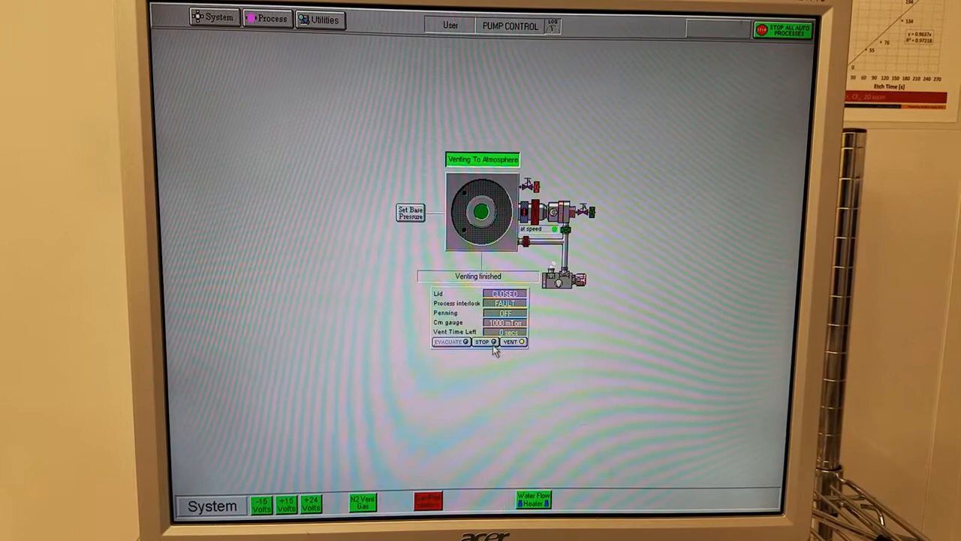
Step: Stop venting and evacuate the chamber with the wafer recorded as 'sample'
click(483, 343)
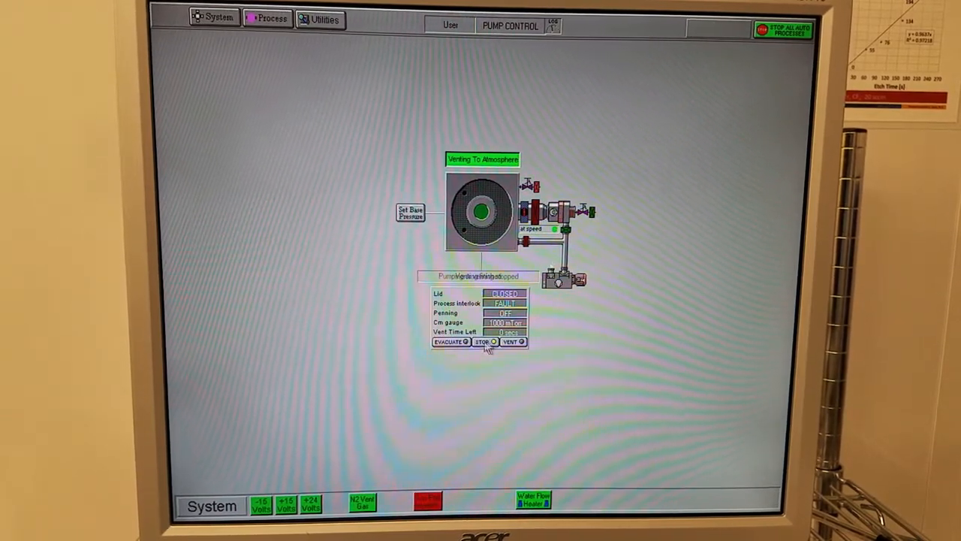
click(447, 343)
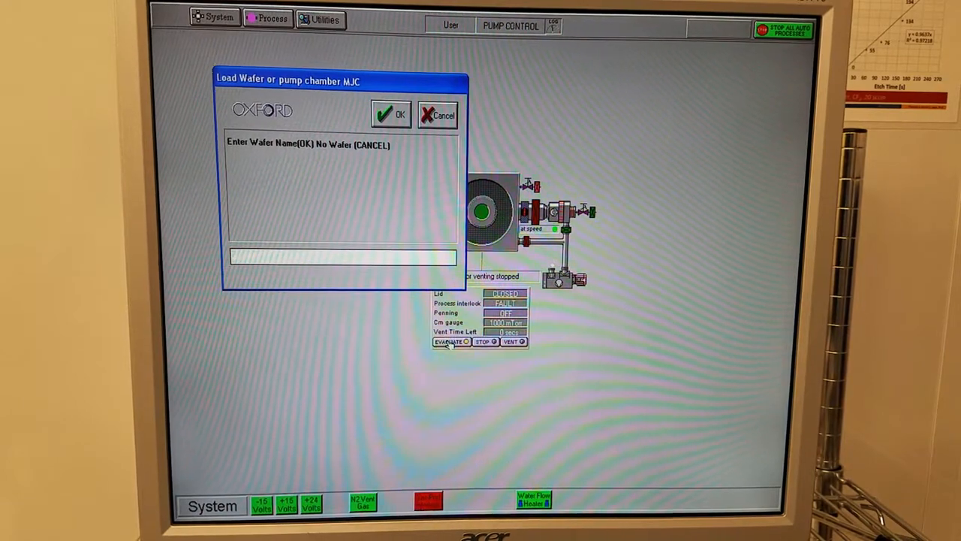
text(sample)
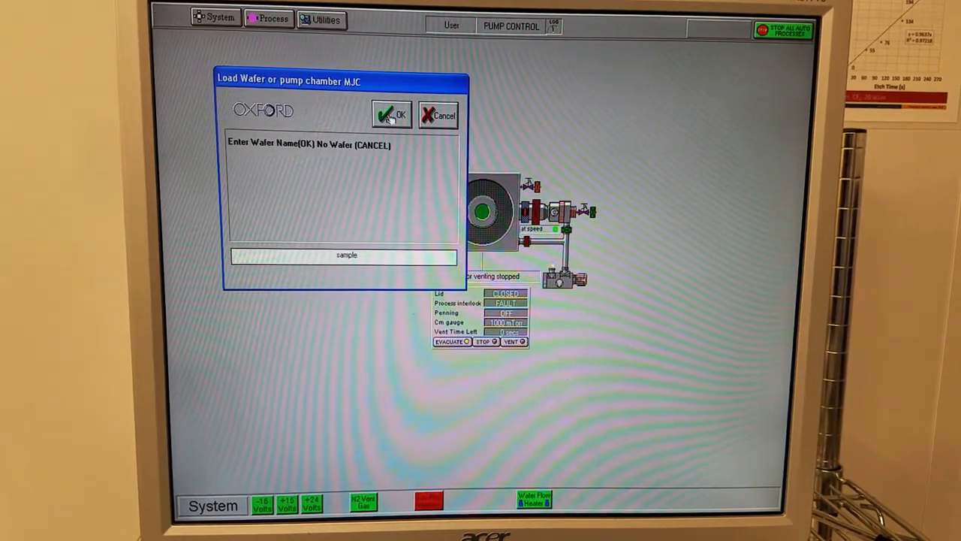
click(390, 114)
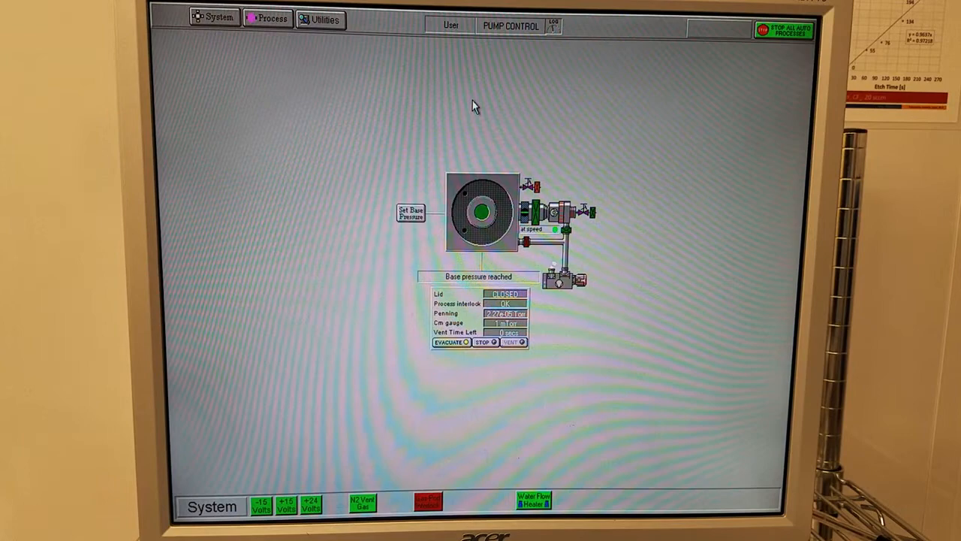
mouse_move(450, 102)
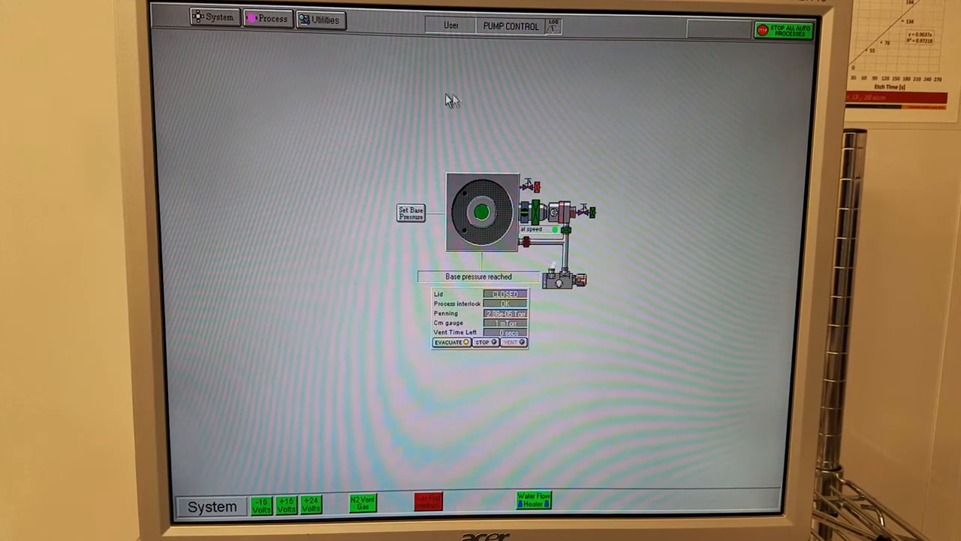
Step: Load the CF4 etch recipe from the Load Recipe dialog, replacing Chamber Clean o
click(273, 18)
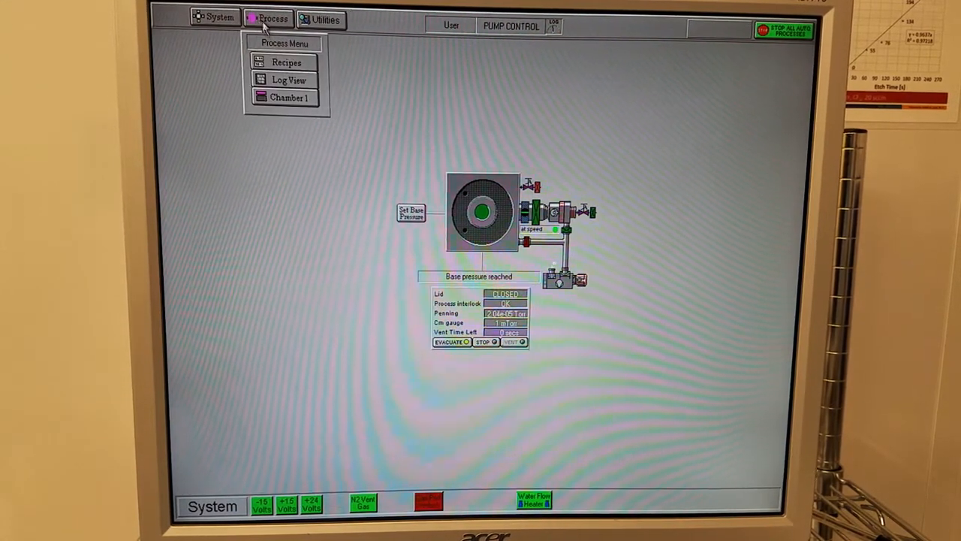
click(286, 62)
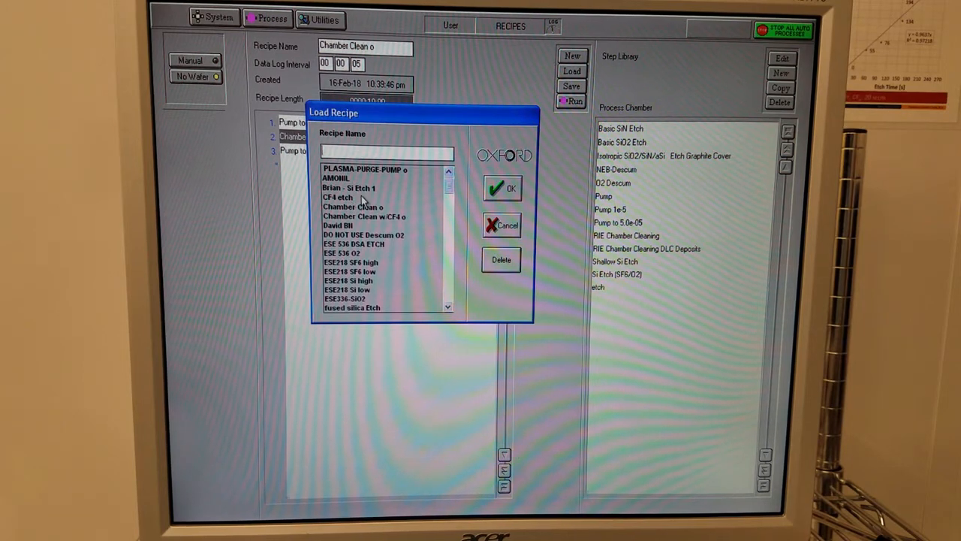
click(337, 196)
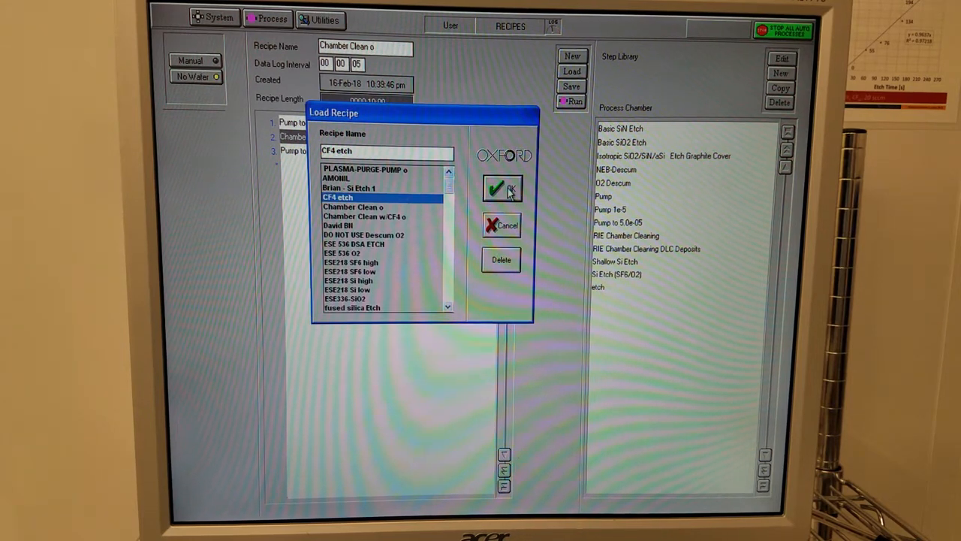
click(502, 188)
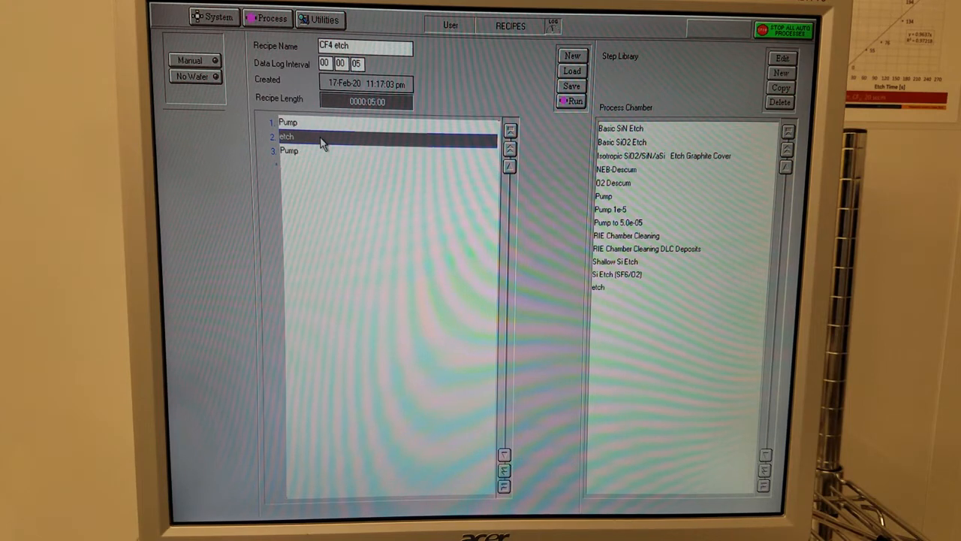
Step: Edit the etch step to a 30-second step time and save it
right_click(319, 137)
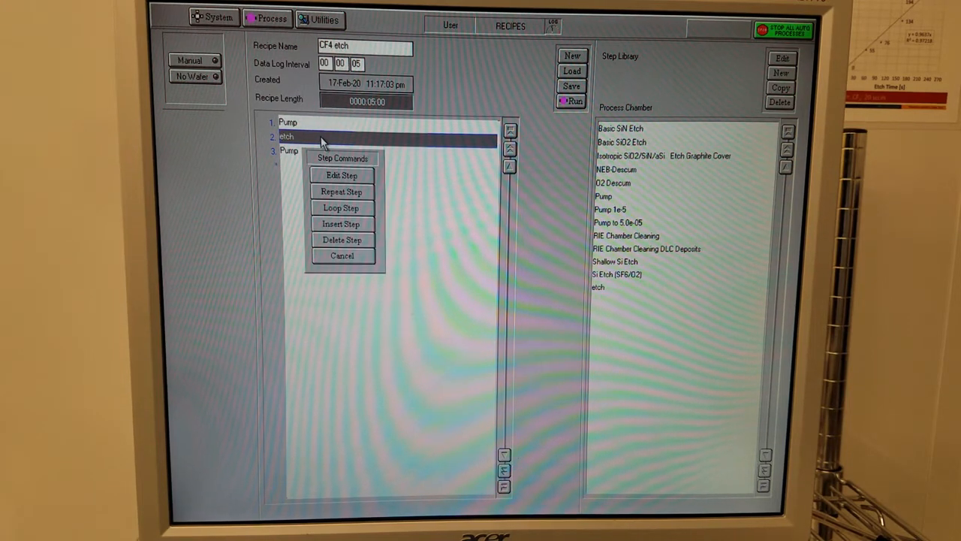
mouse_move(366, 178)
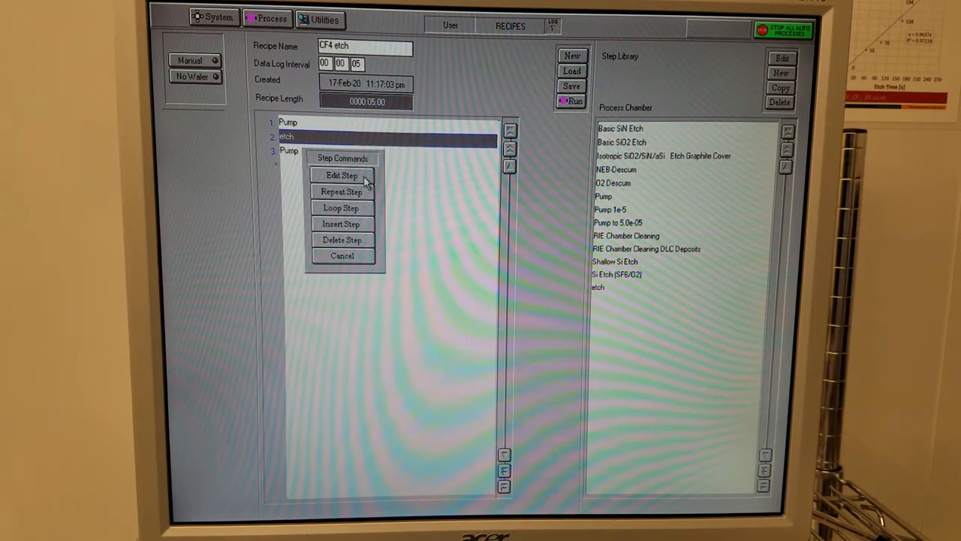
click(341, 174)
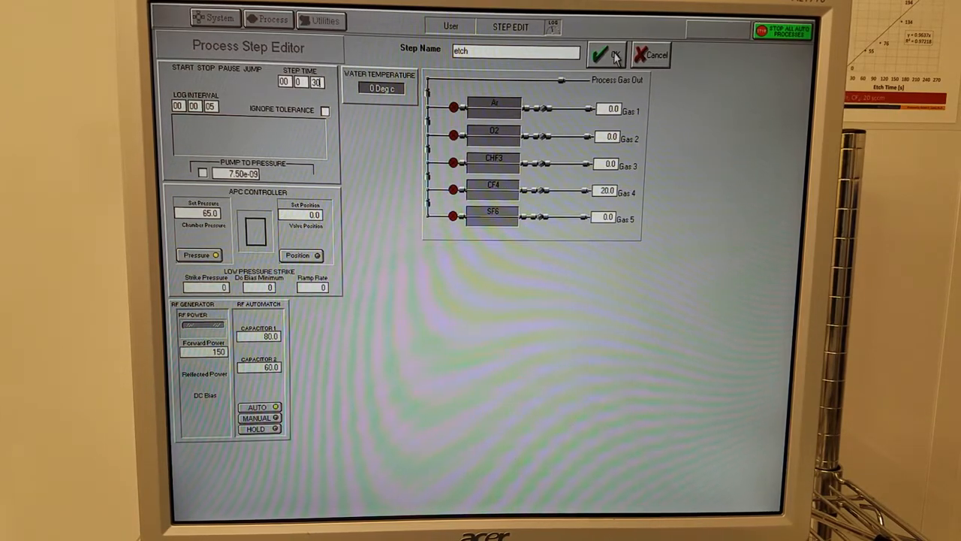
click(599, 54)
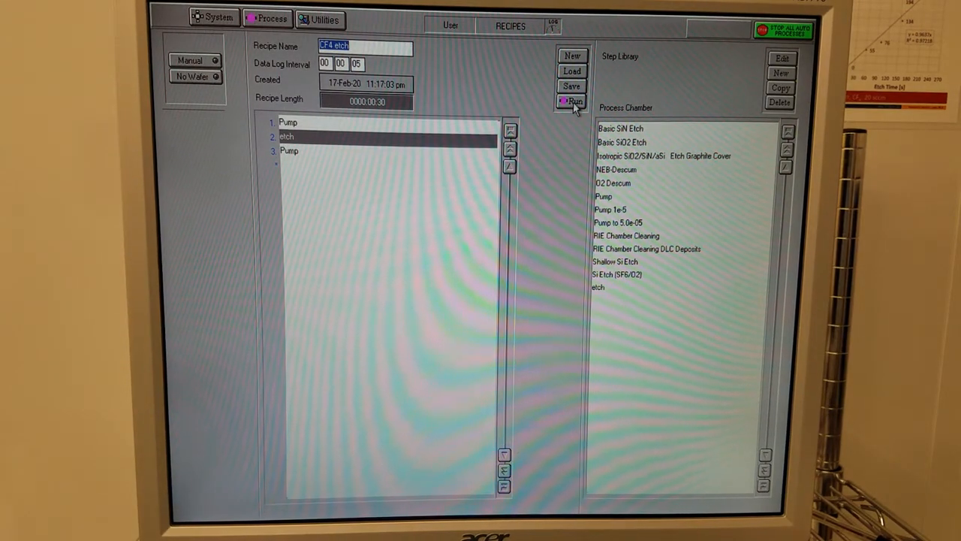
Step: Run the CF4 etch recipe and watch Process Control until end of process is reached
click(574, 102)
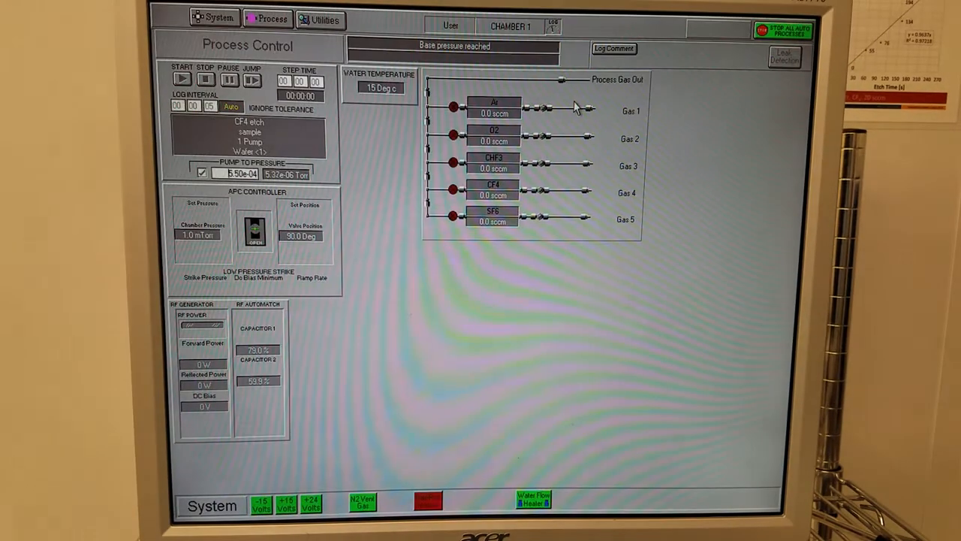
click(183, 78)
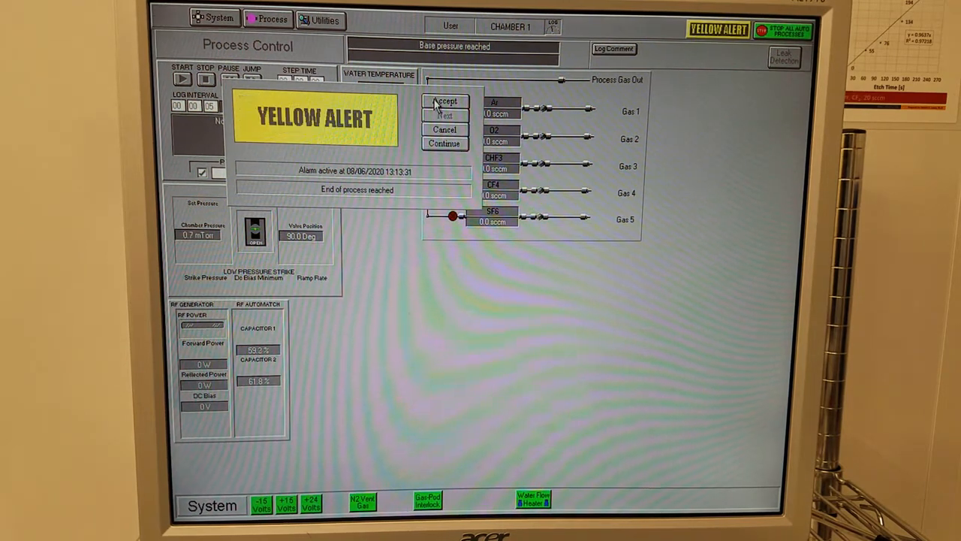
Step: Accept the end-of-process Yellow Alert and vent the chamber until venting finishes
click(445, 102)
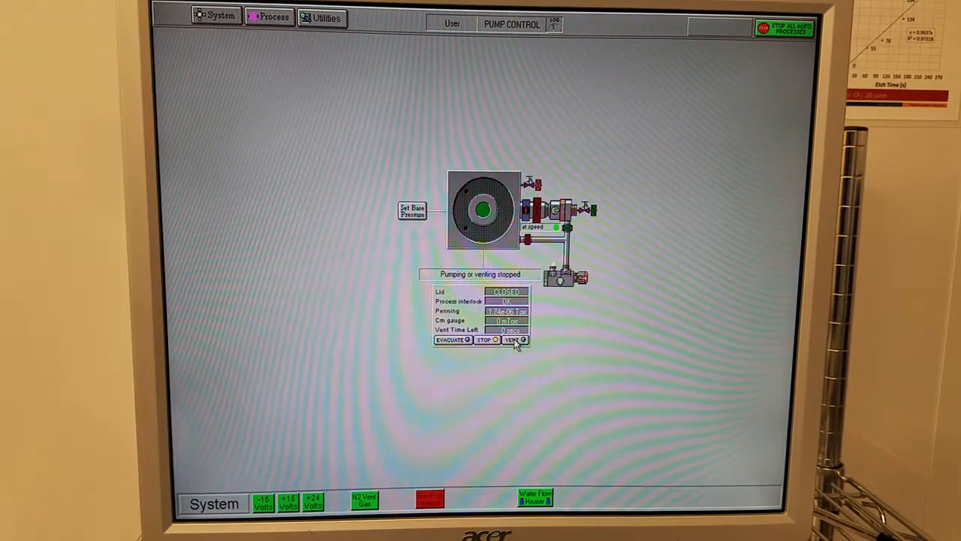
click(514, 339)
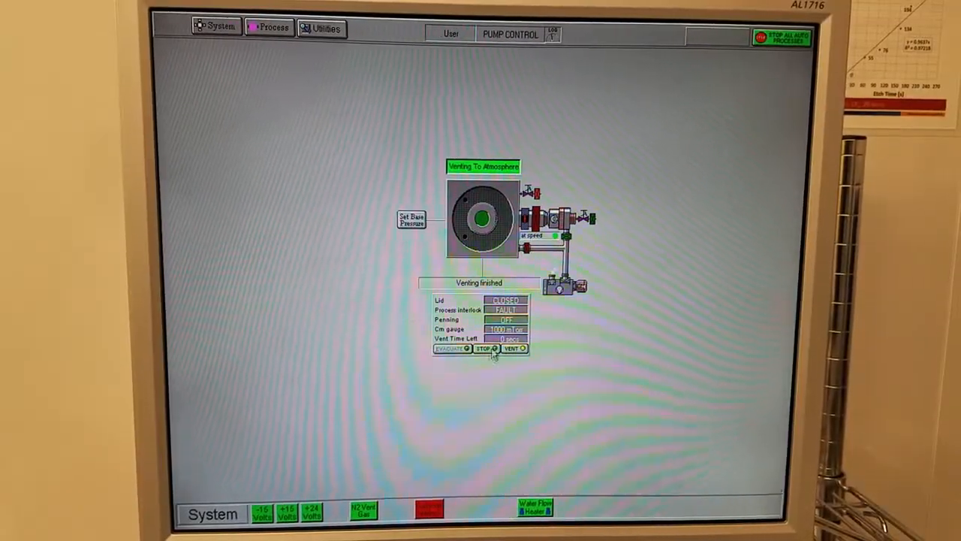
Step: Evacuate the chamber with the loaded wafer named 'clean'
click(485, 348)
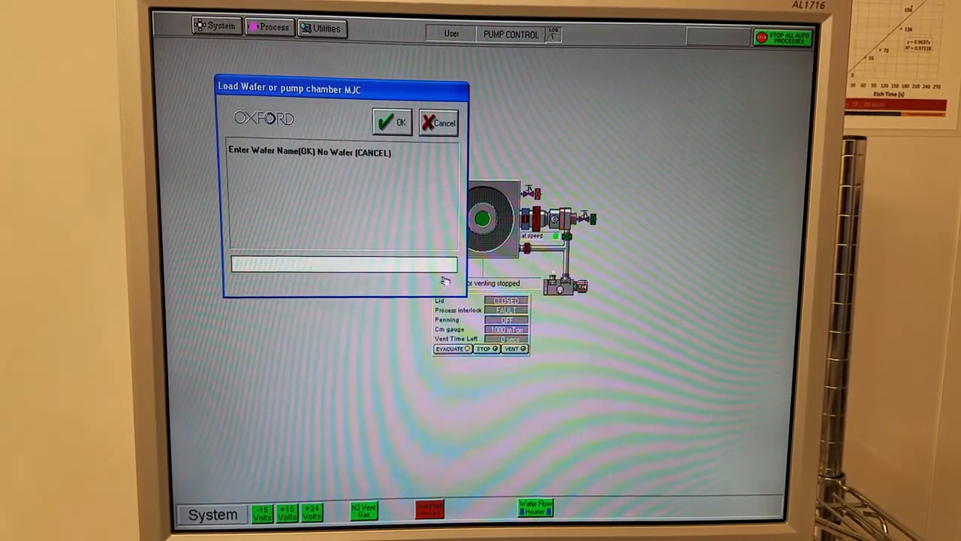
text(clean)
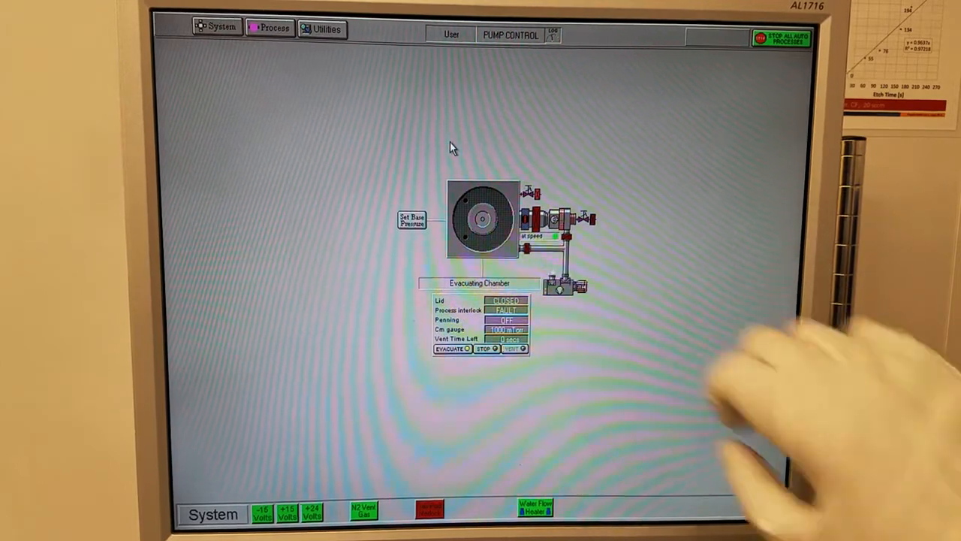
click(274, 27)
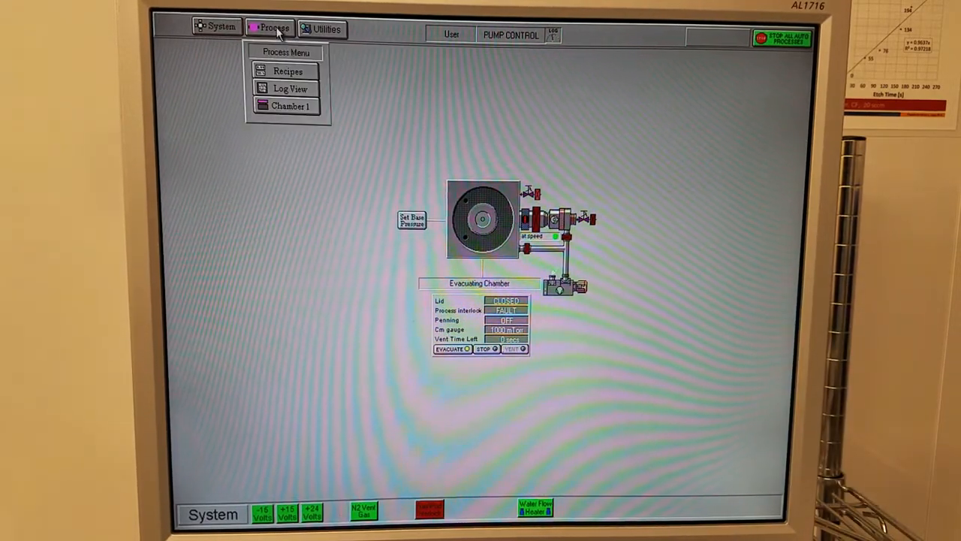
Step: Load the Chamber Clean o recipe in place of CF4 etch, confirming the overwrite
click(288, 72)
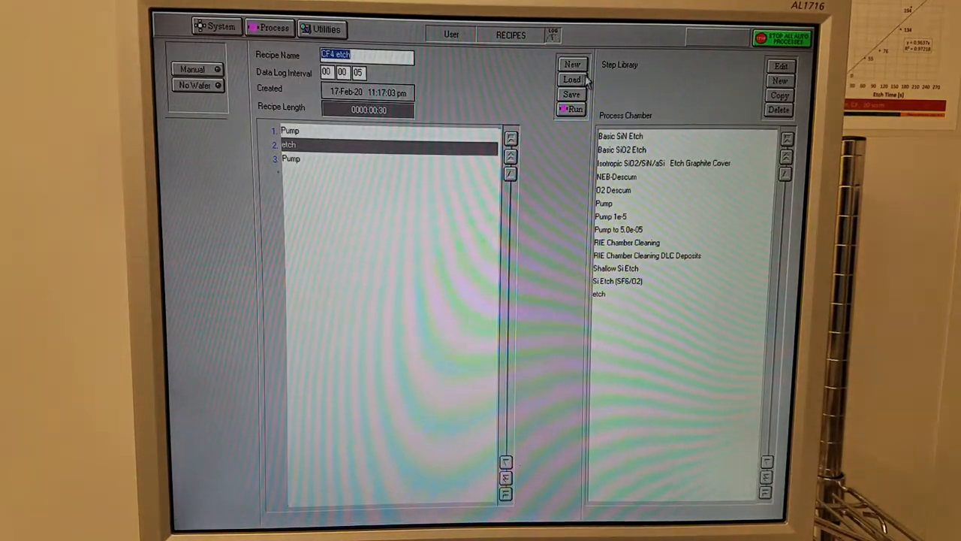
click(571, 80)
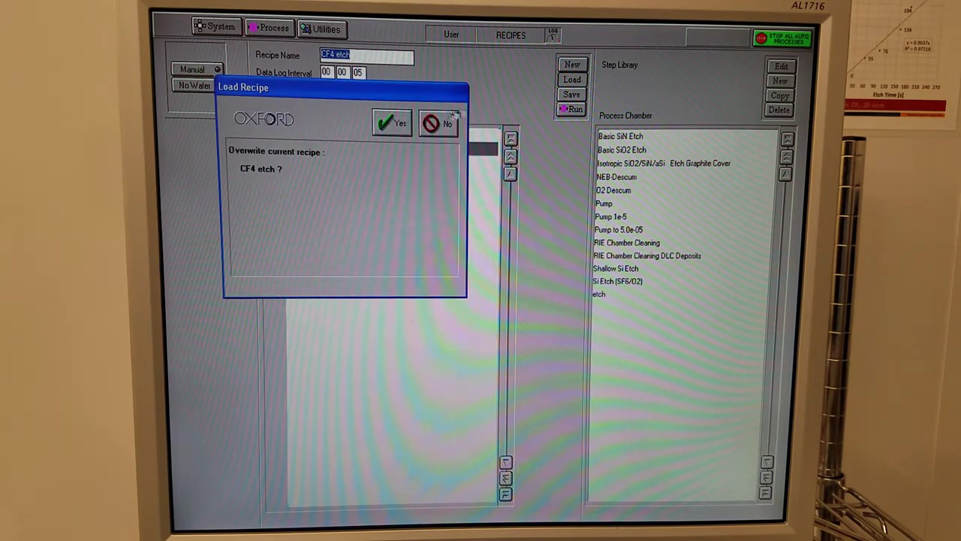
click(391, 124)
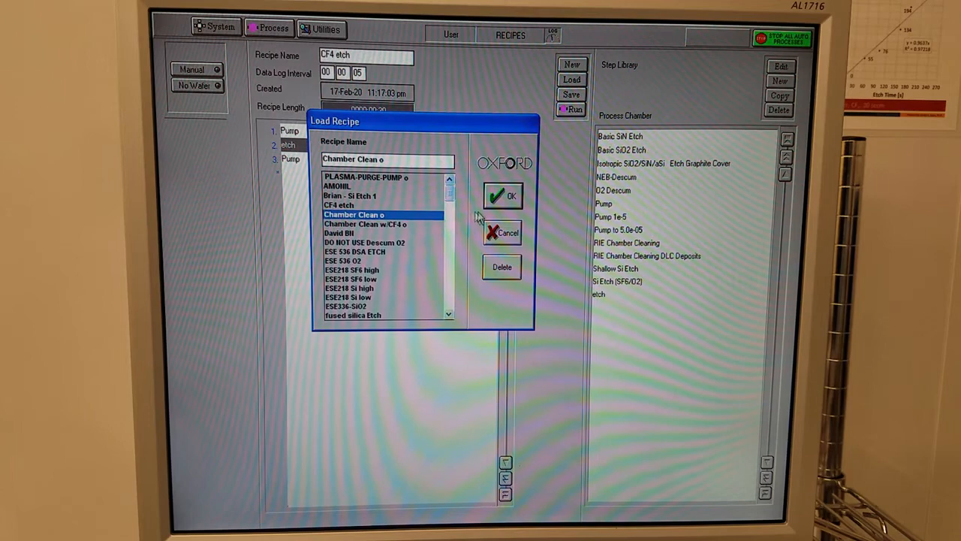
click(501, 195)
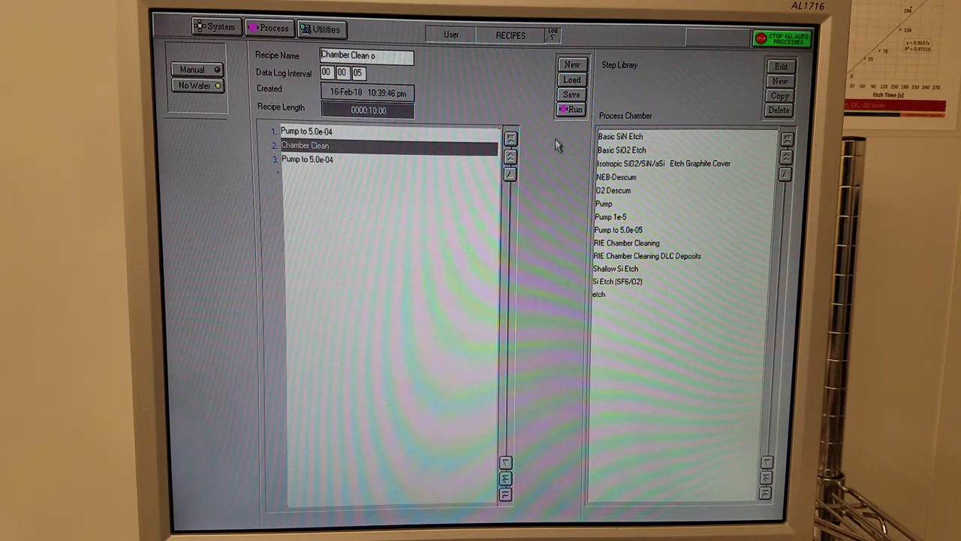
Step: Run the Chamber Clean o recipe and accept its end-of-process Yellow Alert
click(574, 110)
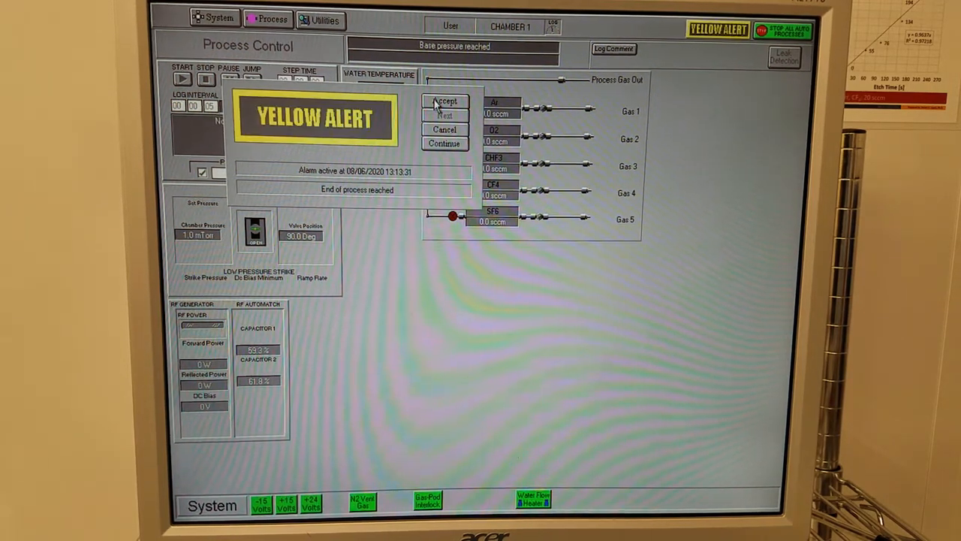
click(445, 102)
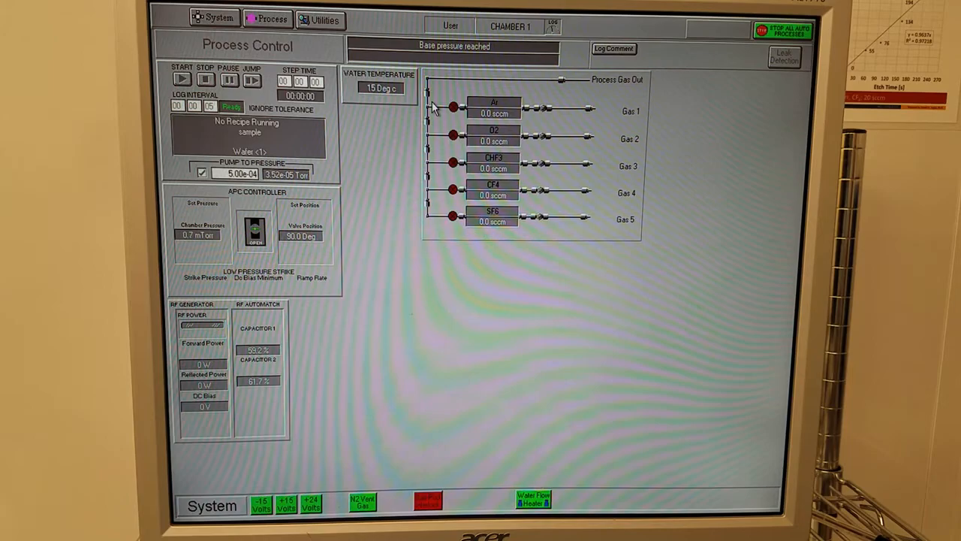